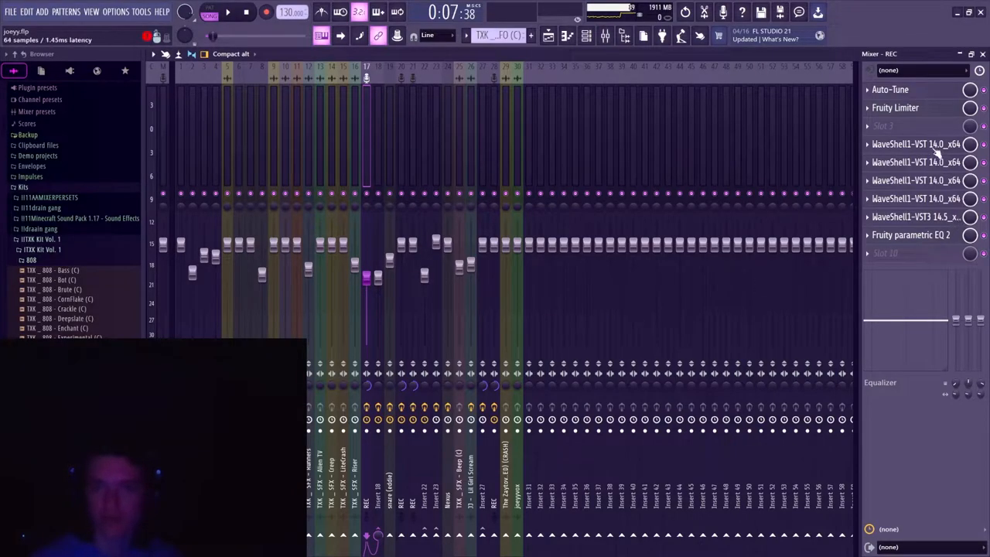
click(890, 89)
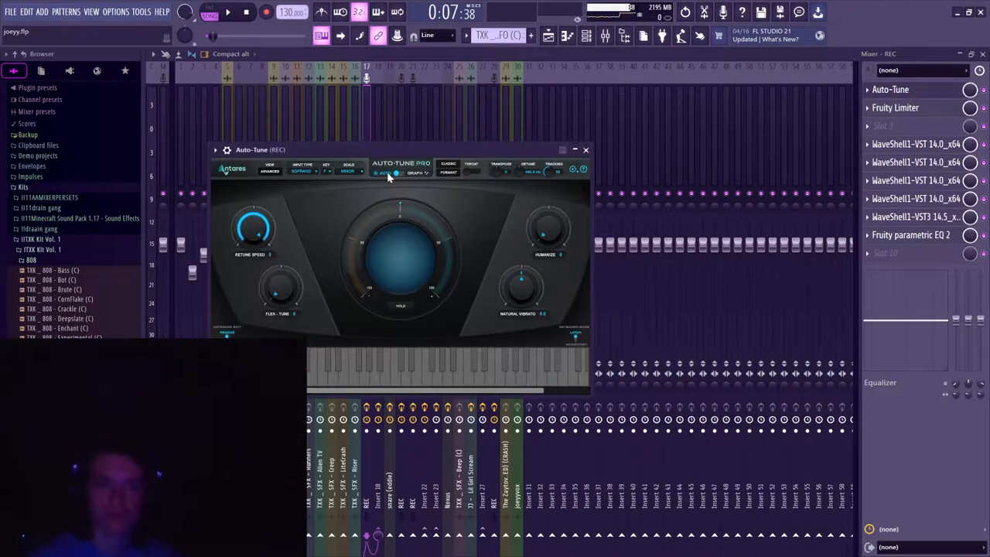
click(586, 149)
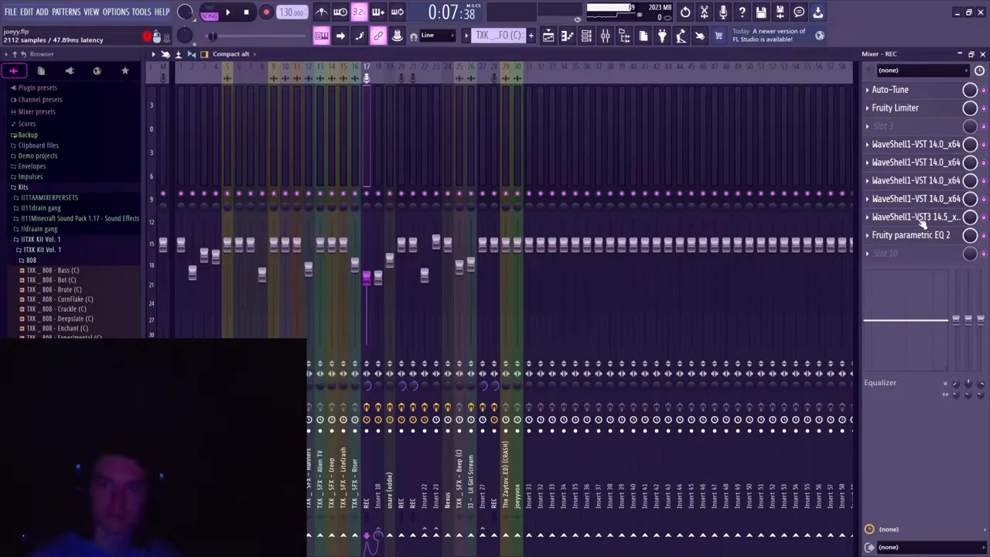
click(916, 216)
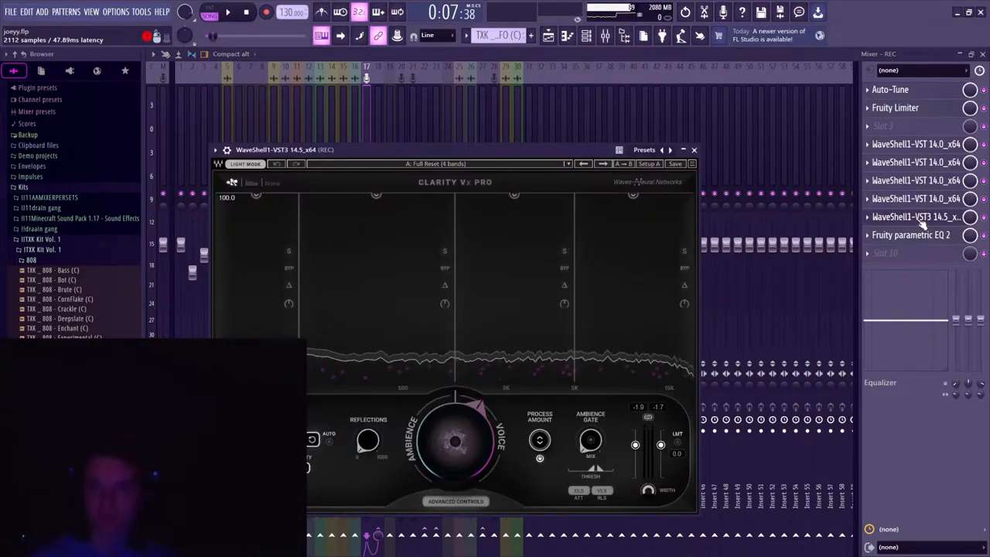
click(910, 234)
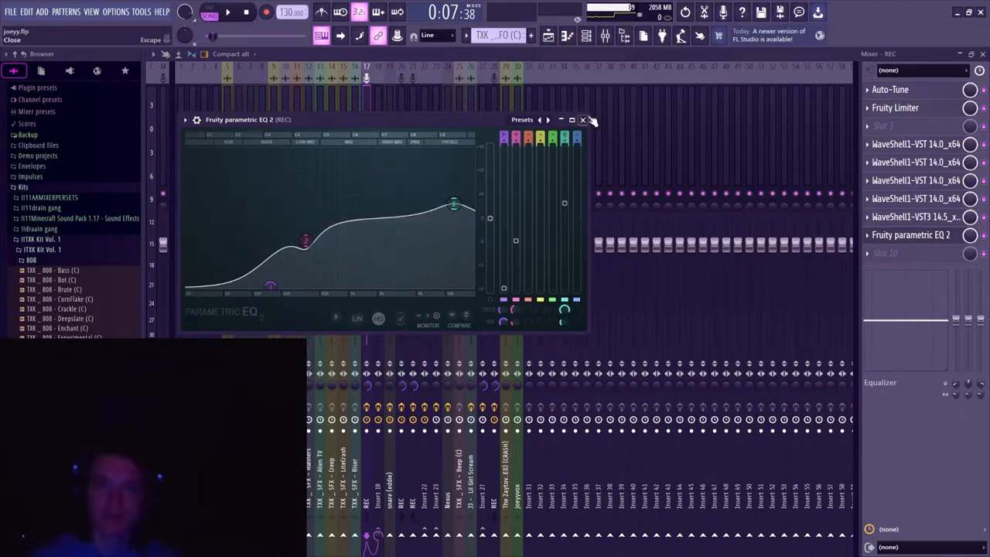
click(583, 120)
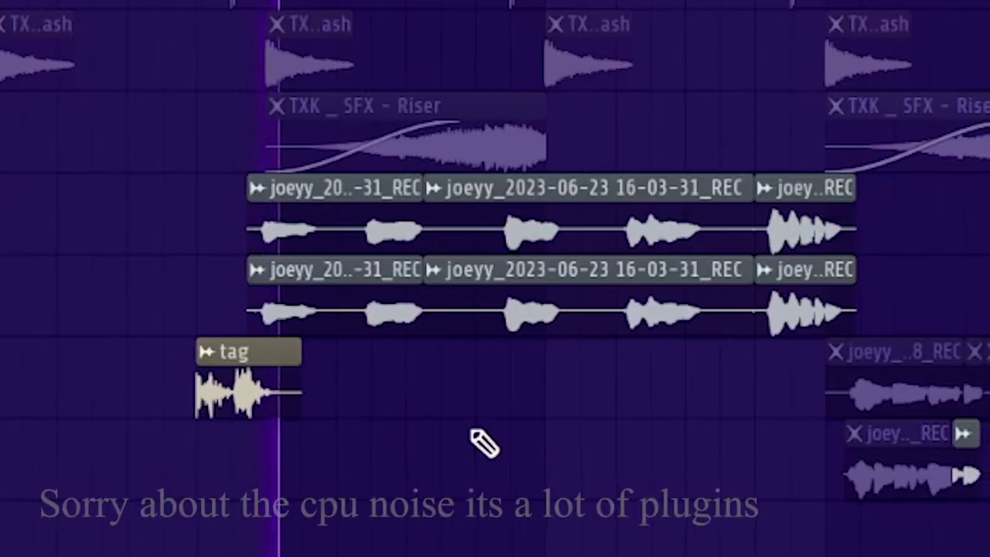
scroll(right, 3)
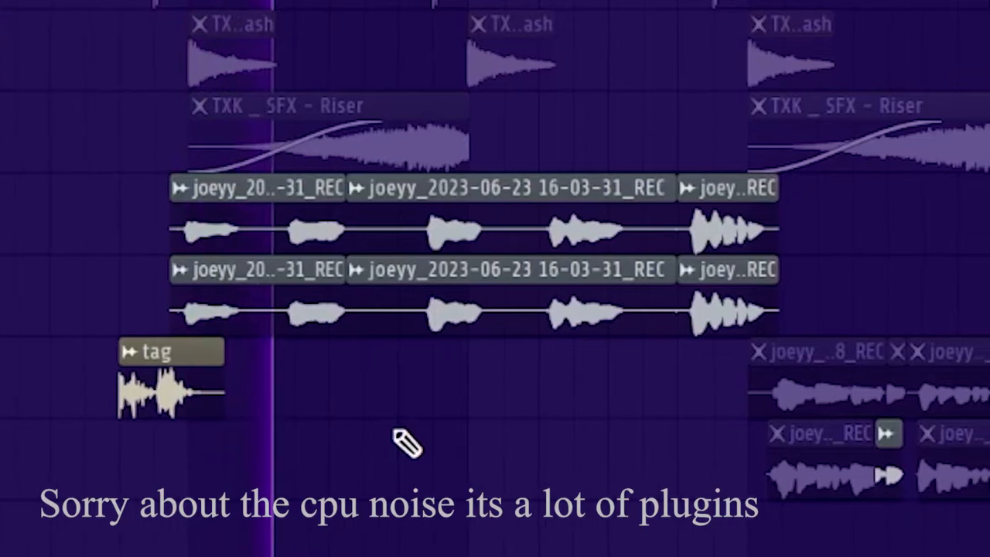